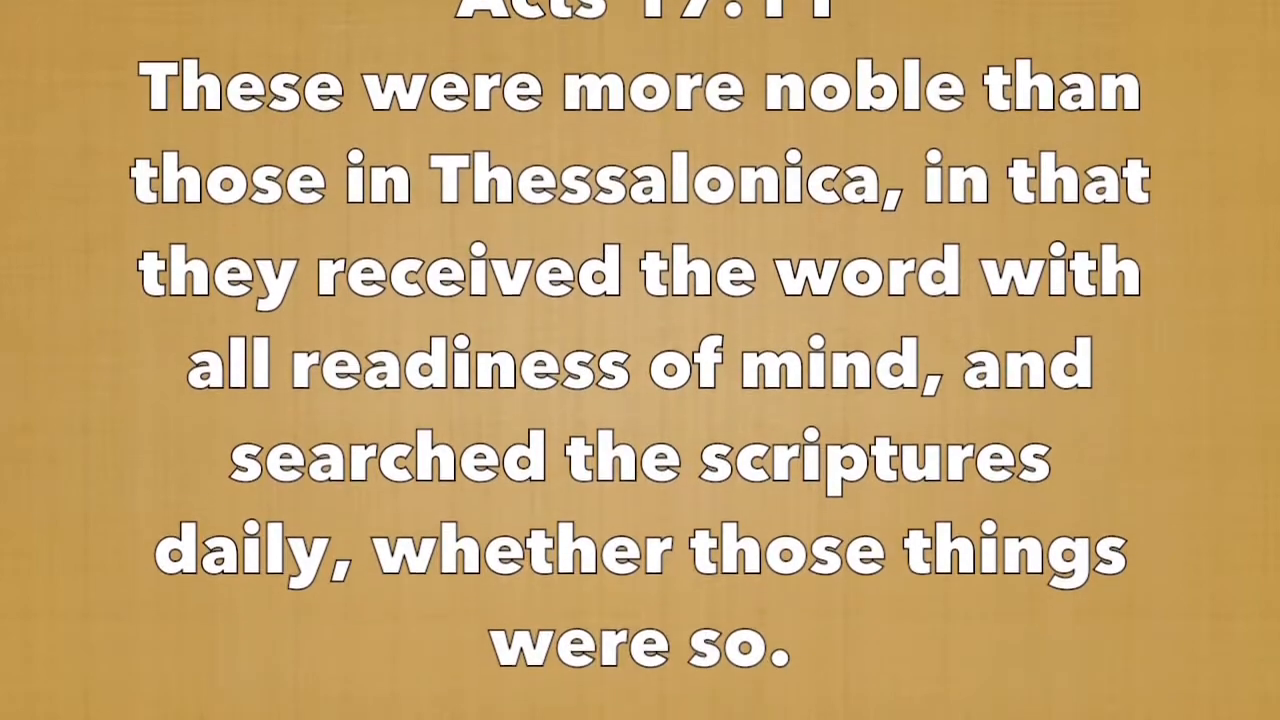
{"action": "scroll", "scroll_direction": "down", "scroll_amount": 3}
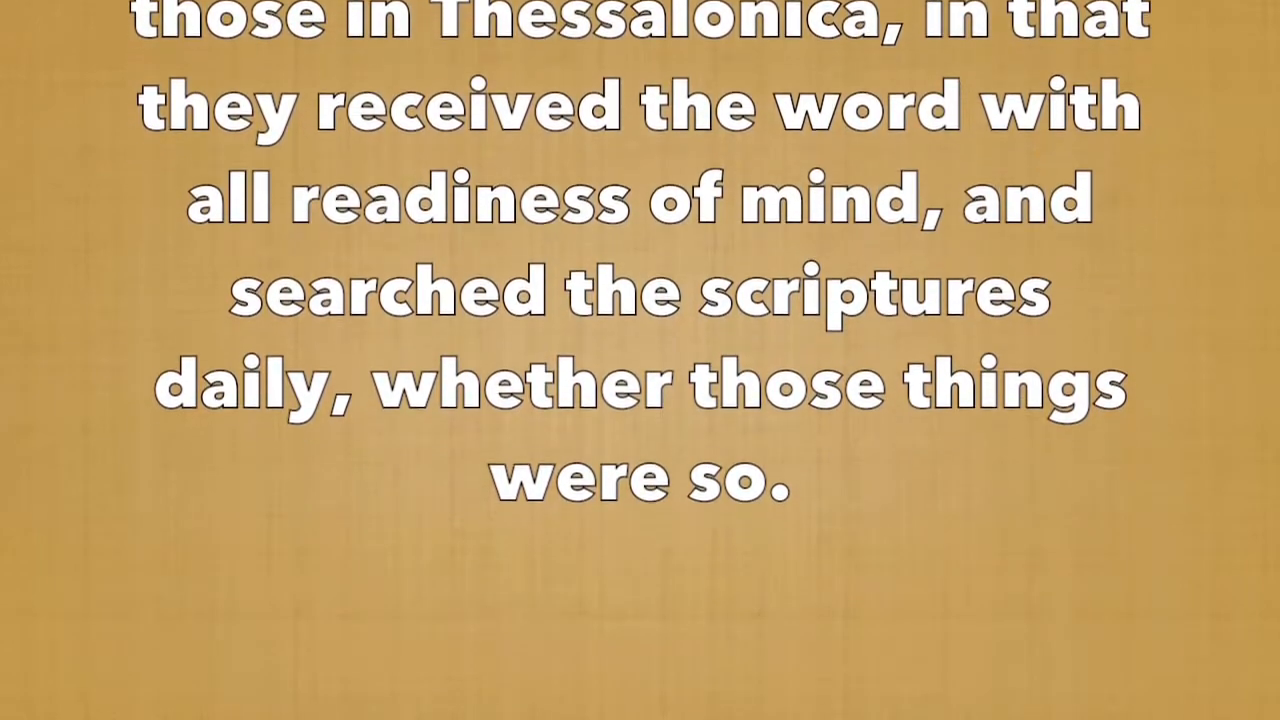